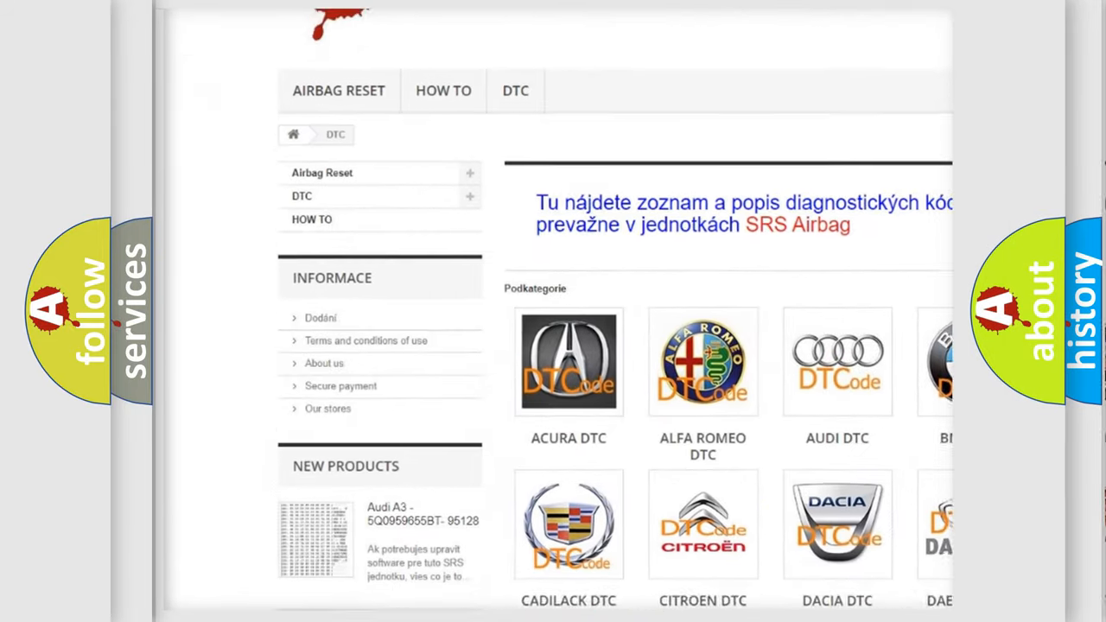
pyautogui.scroll(-3)
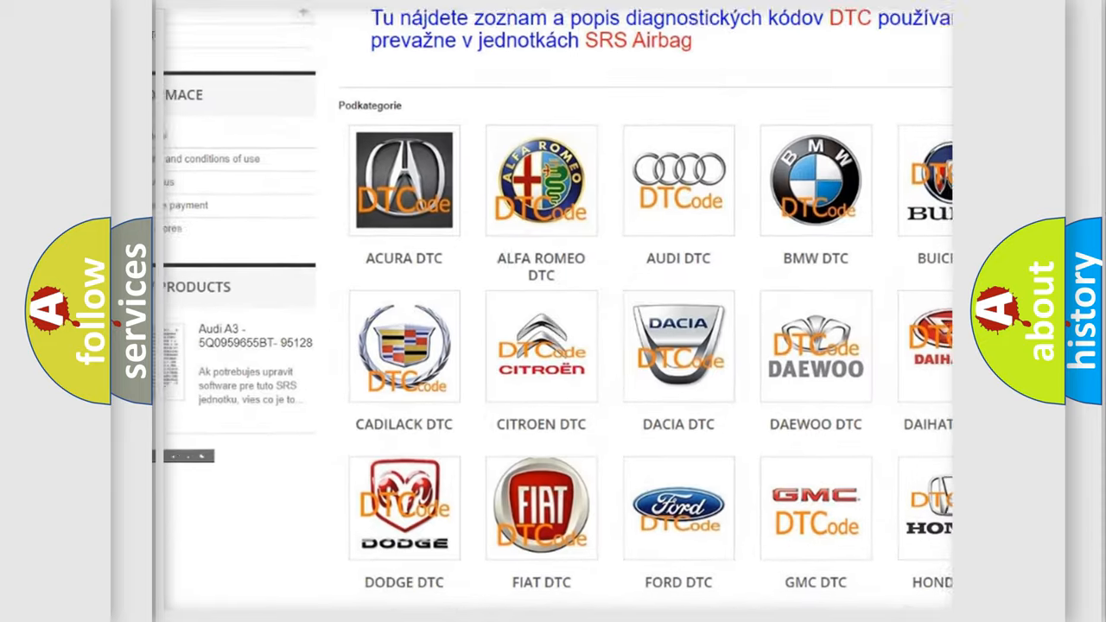
pyautogui.scroll(-3)
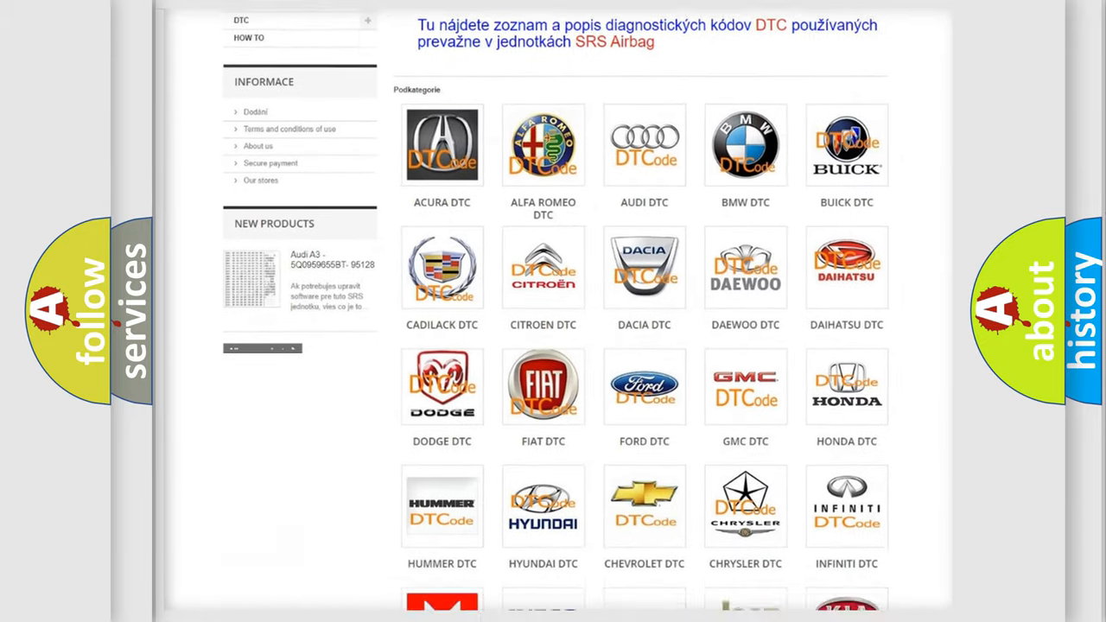
pyautogui.scroll(-3)
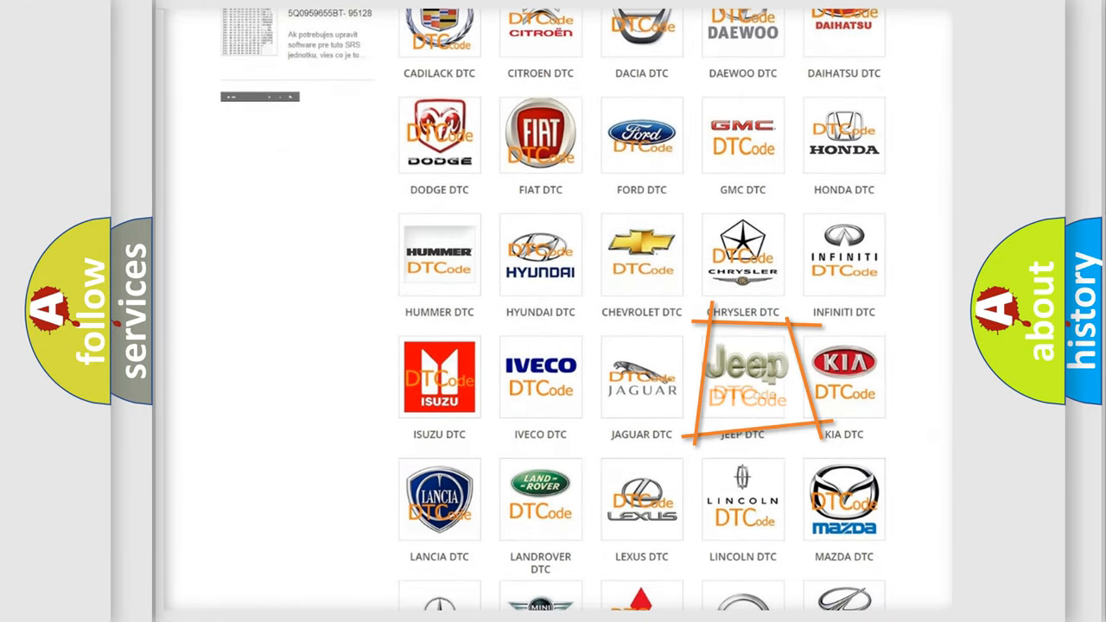